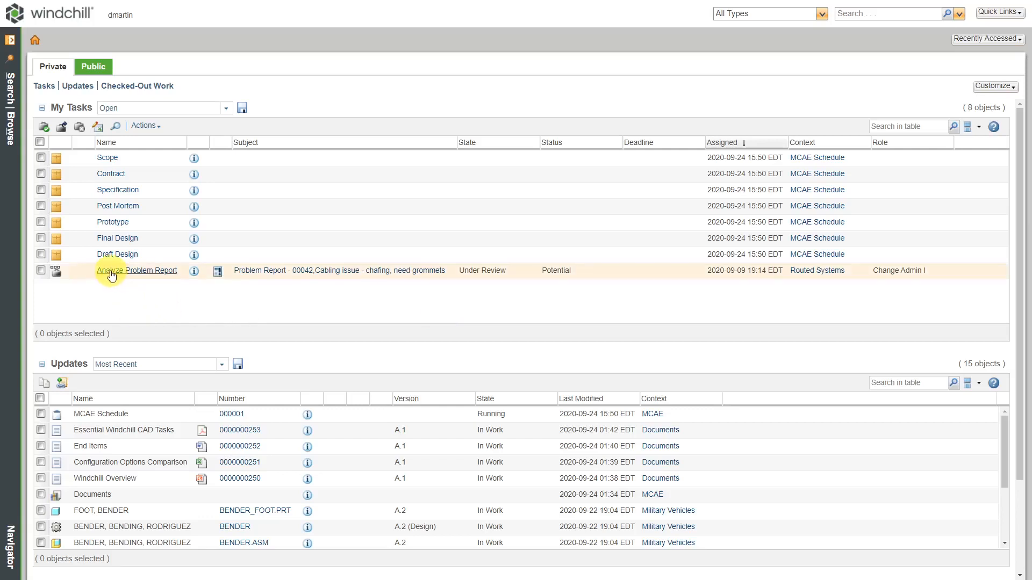
{"action": "mouse_move", "coordinate": [69, 168]}
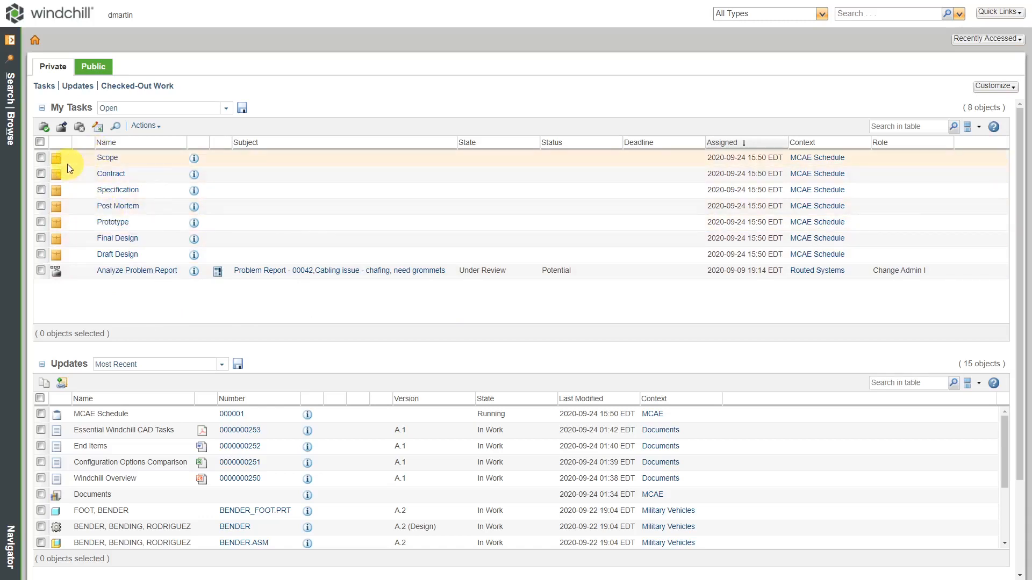
{"action": "mouse_move", "coordinate": [57, 175]}
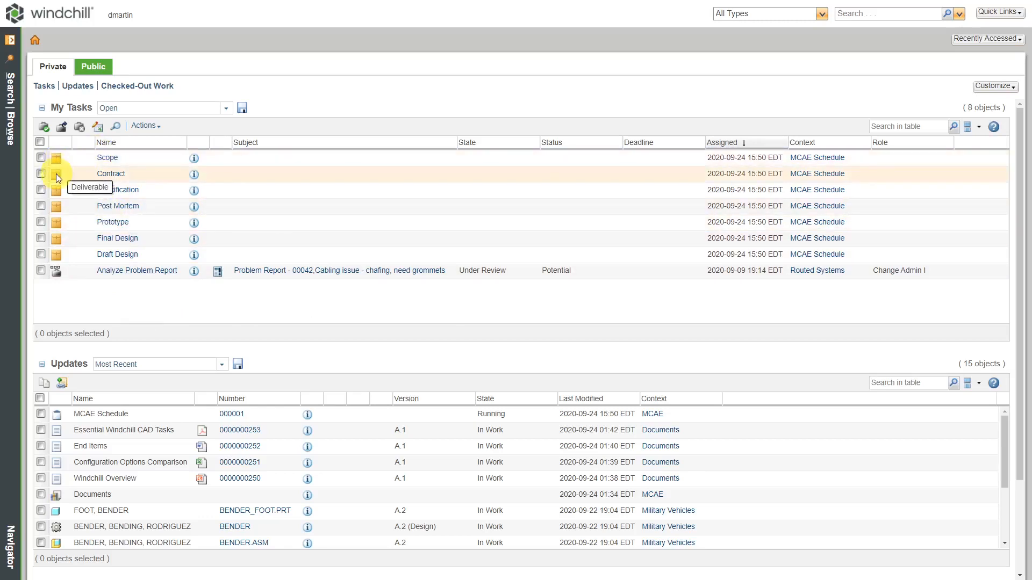
{"action": "mouse_move", "coordinate": [129, 282]}
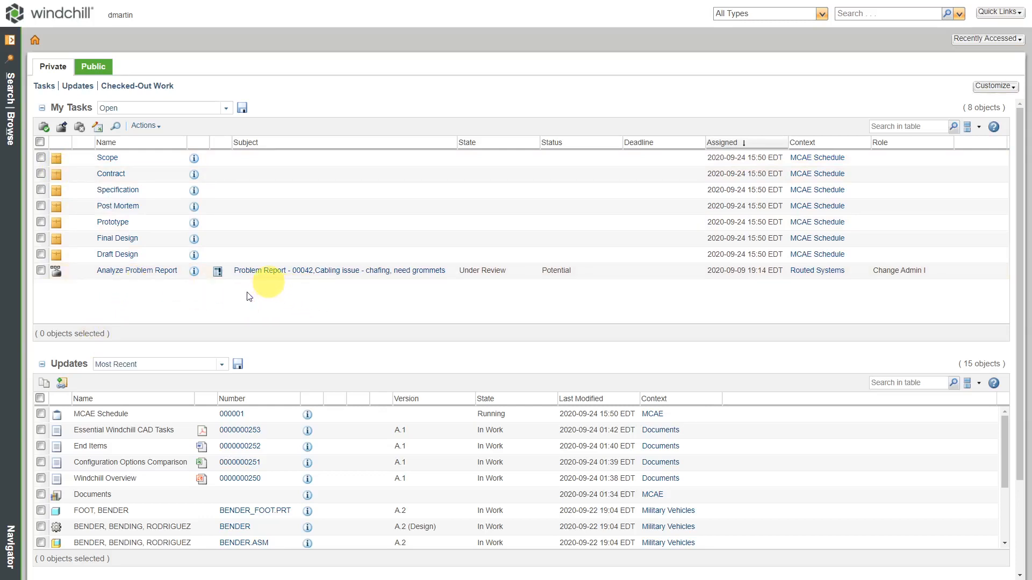
{"action": "mouse_move", "coordinate": [247, 293]}
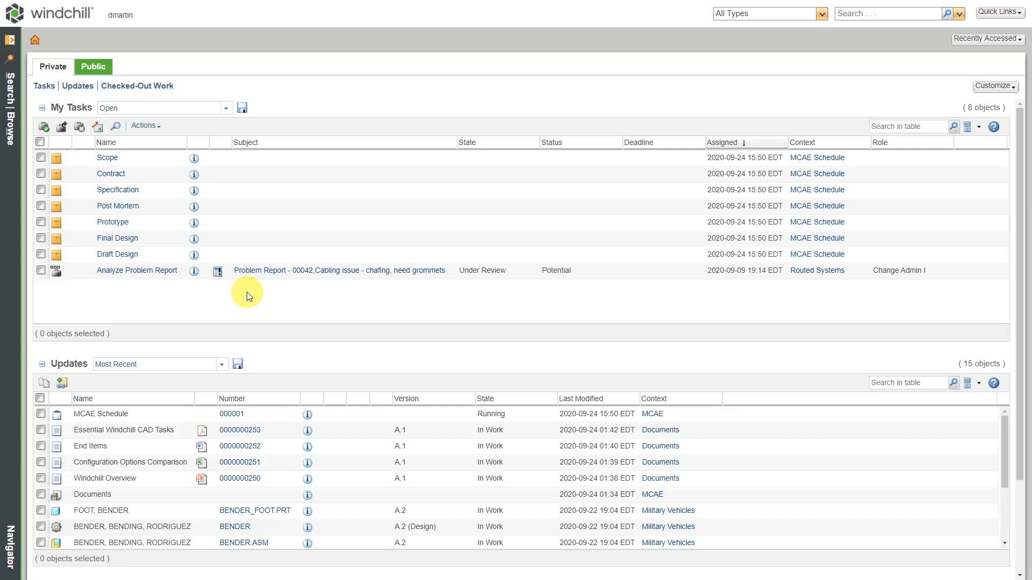
{"action": "mouse_move", "coordinate": [227, 296]}
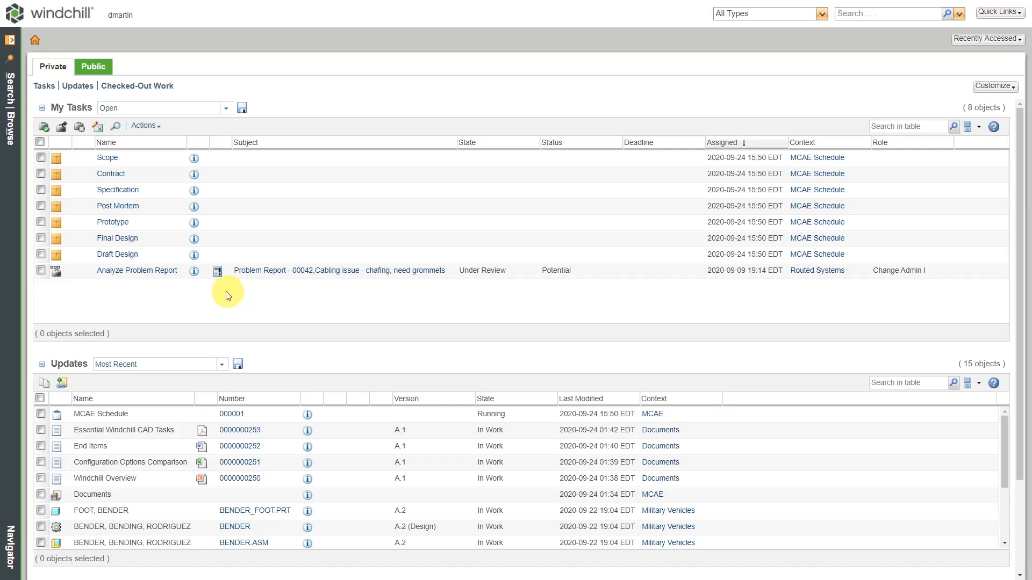
{"action": "mouse_move", "coordinate": [11, 135]}
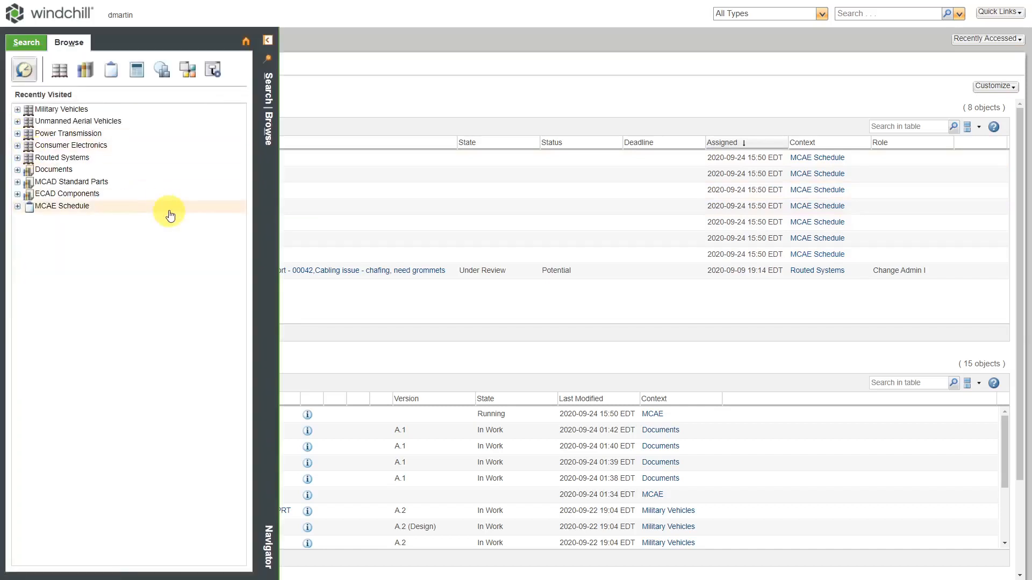
{"action": "mouse_move", "coordinate": [109, 105]}
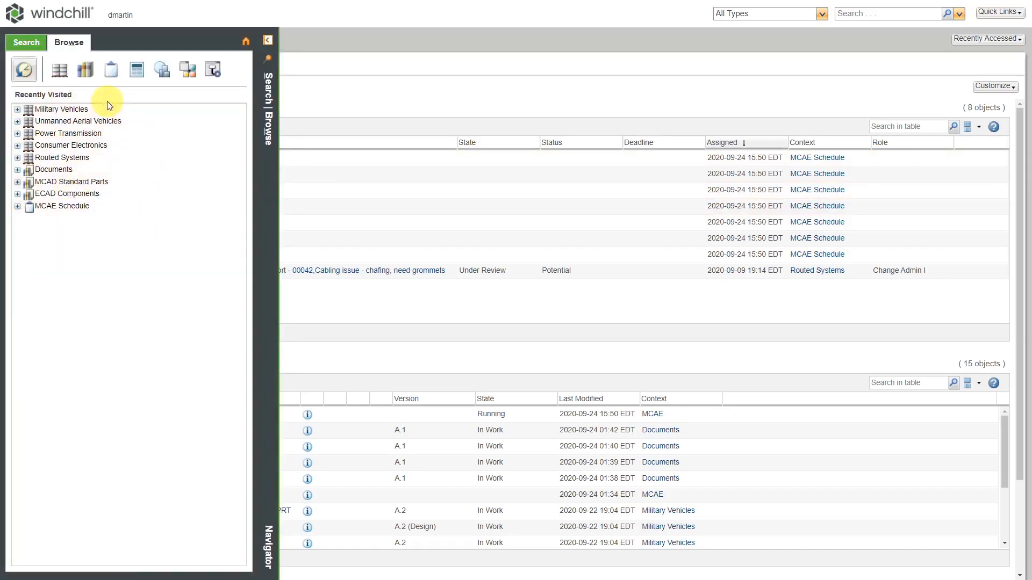
{"action": "mouse_move", "coordinate": [111, 70]}
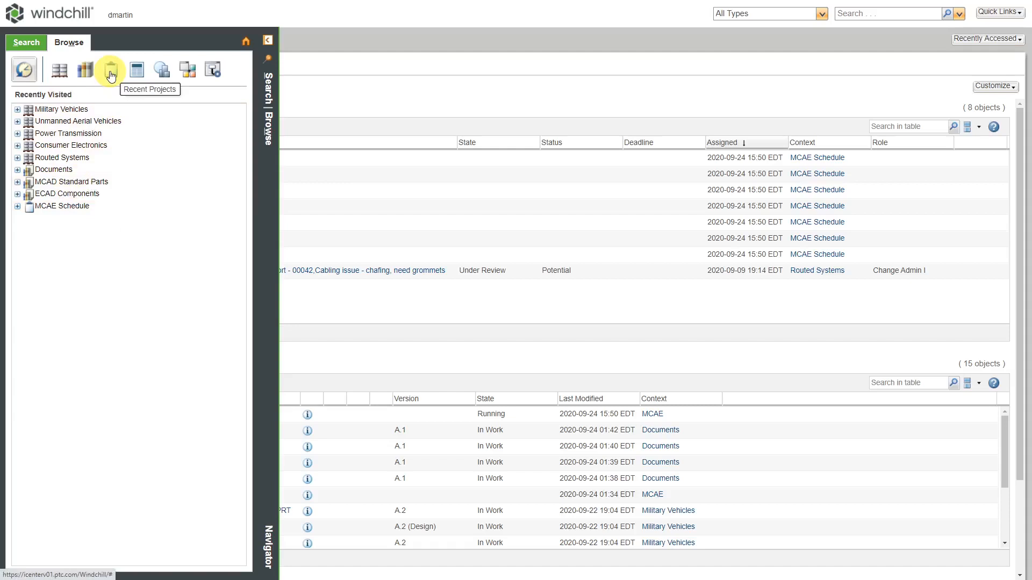
- Open the MCAE Schedule project's Tasks page from Recent Projects in the Navigator
{"action": "left_click", "coordinate": [109, 70]}
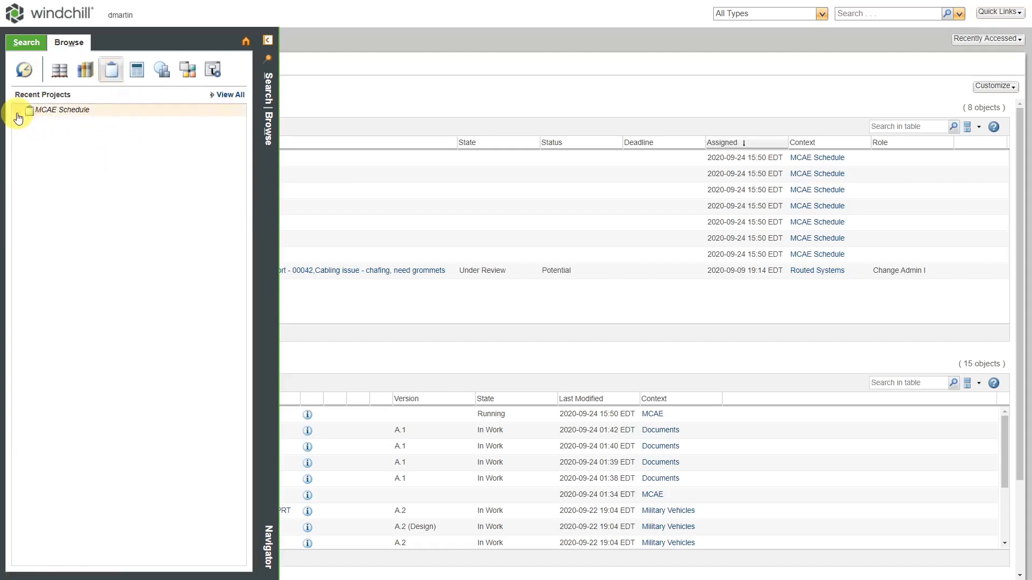
{"action": "left_click", "coordinate": [21, 109]}
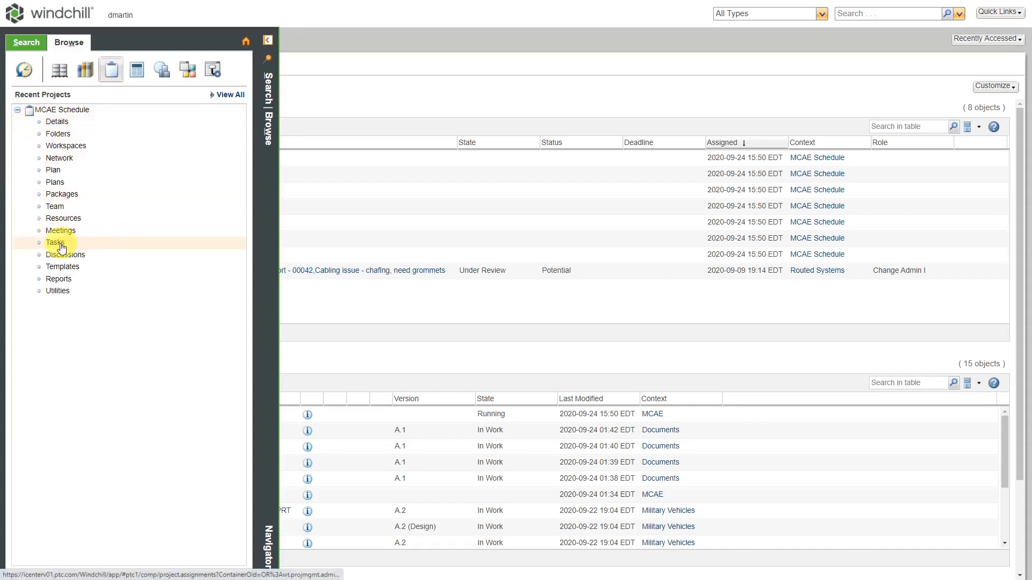
{"action": "left_click", "coordinate": [55, 243]}
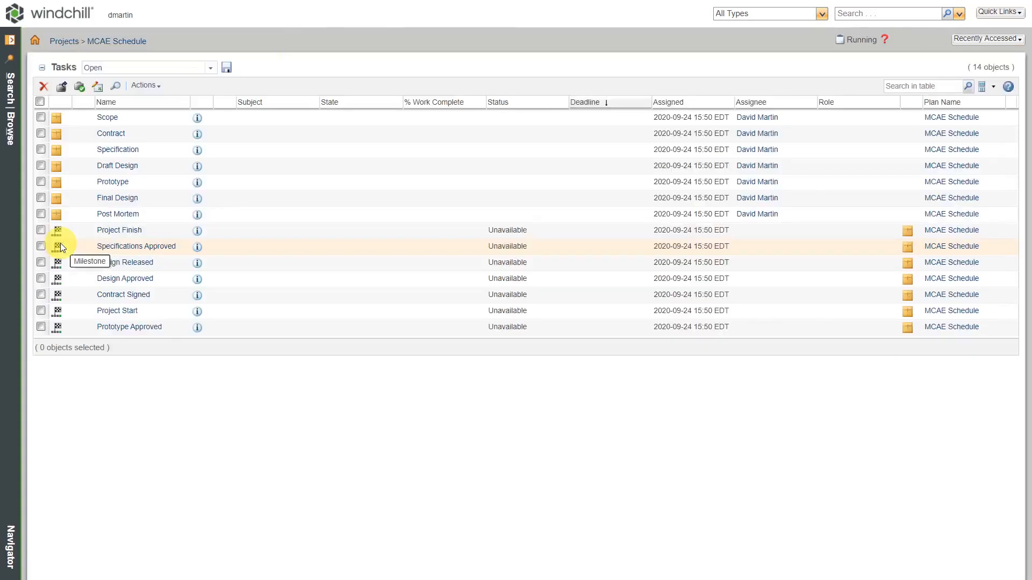
{"action": "mouse_move", "coordinate": [182, 383]}
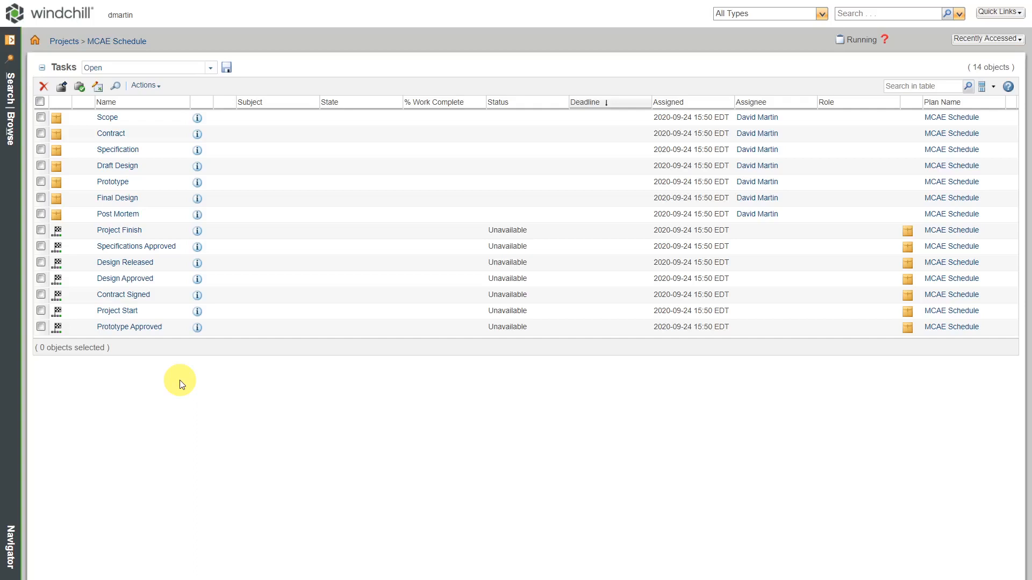
{"action": "mouse_move", "coordinate": [210, 321]}
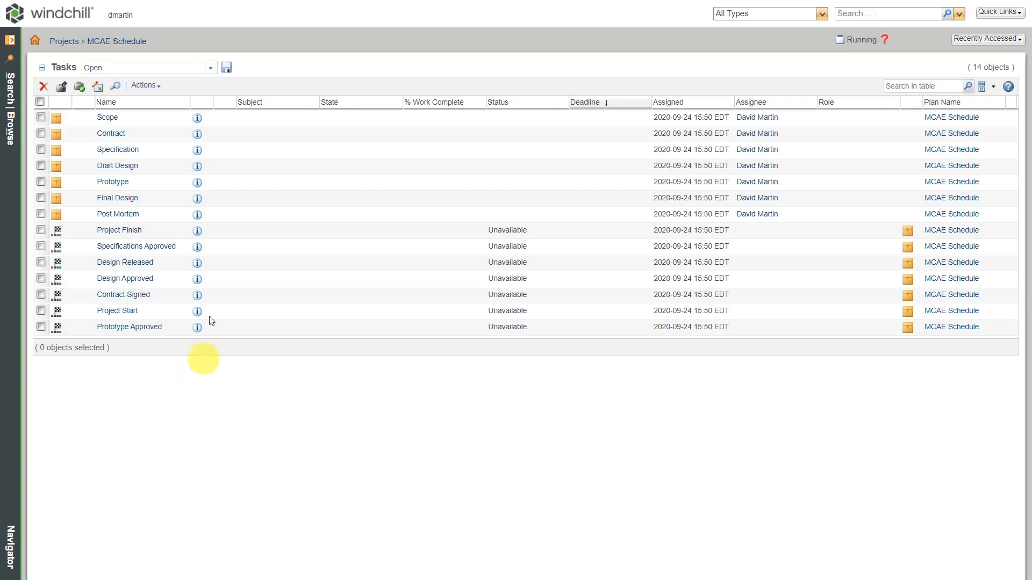
{"action": "mouse_move", "coordinate": [144, 85]}
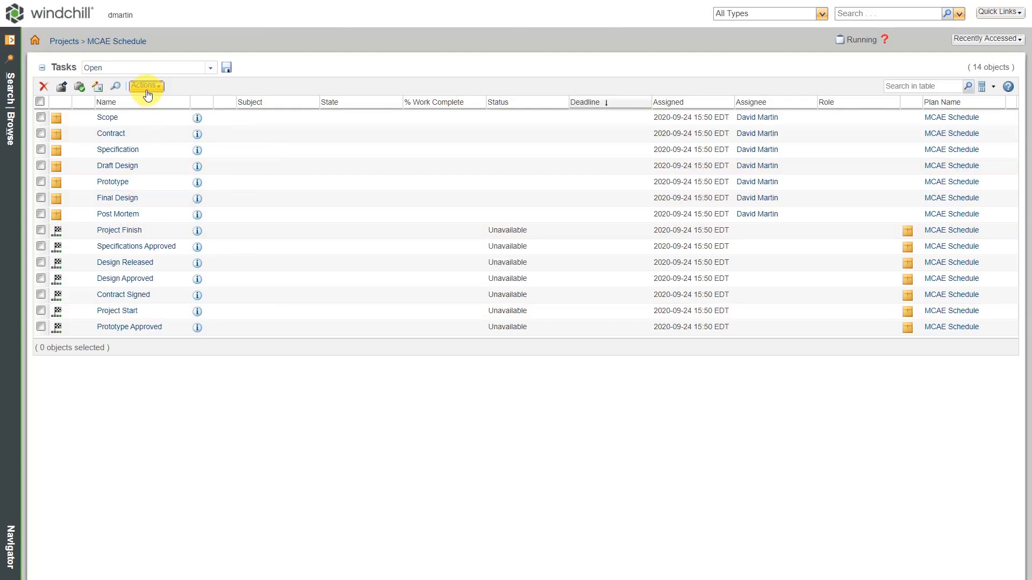
- Start a New Action Item from the Tasks table's Actions menu
{"action": "left_click", "coordinate": [144, 85]}
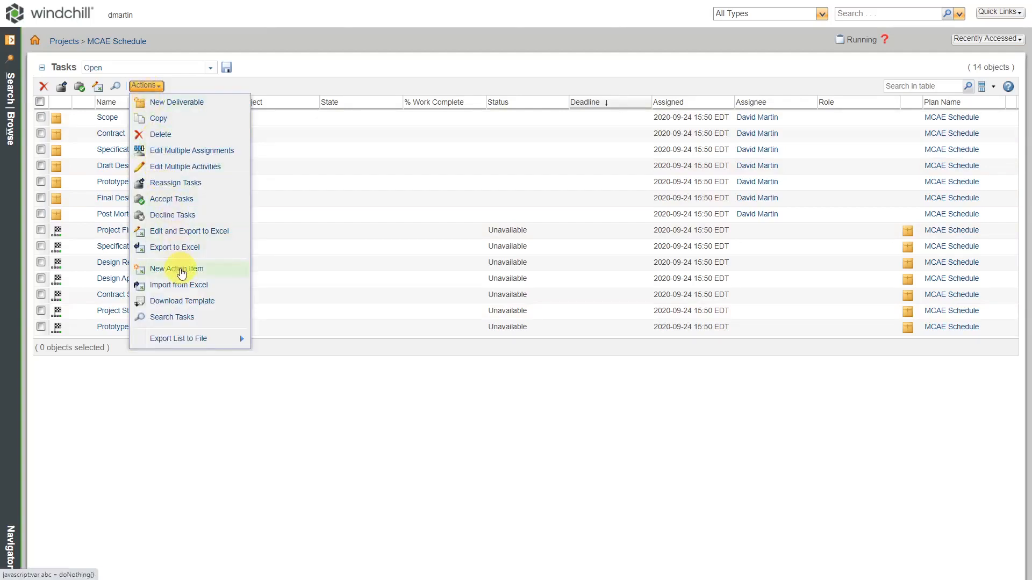
{"action": "left_click", "coordinate": [175, 269]}
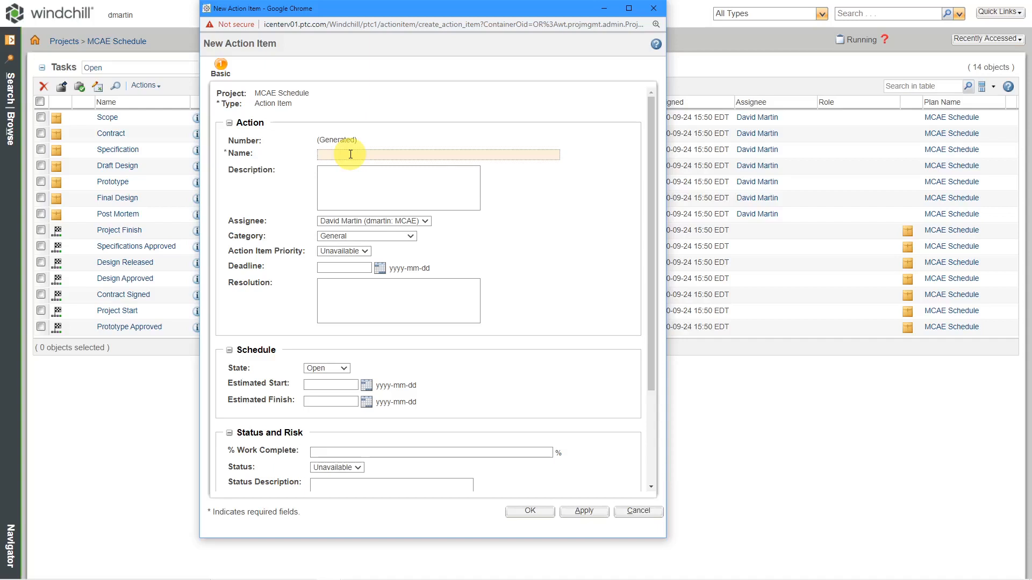
- Name the action item 'Modify assembly and create drawing', with category Engineering and priority Medium
{"action": "type", "text": "Modify assembly and cr"}
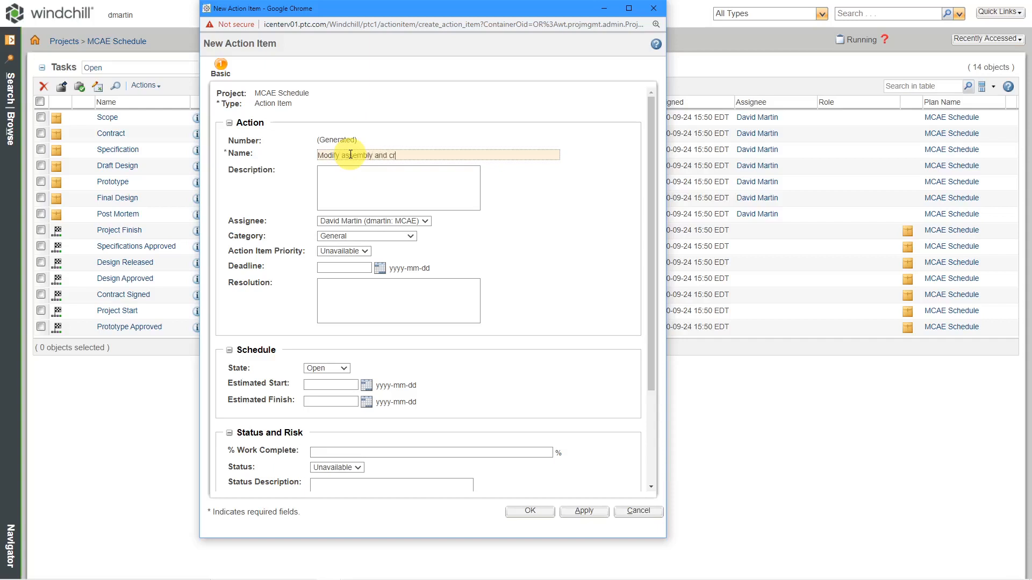
{"action": "type", "text": "eate drawing"}
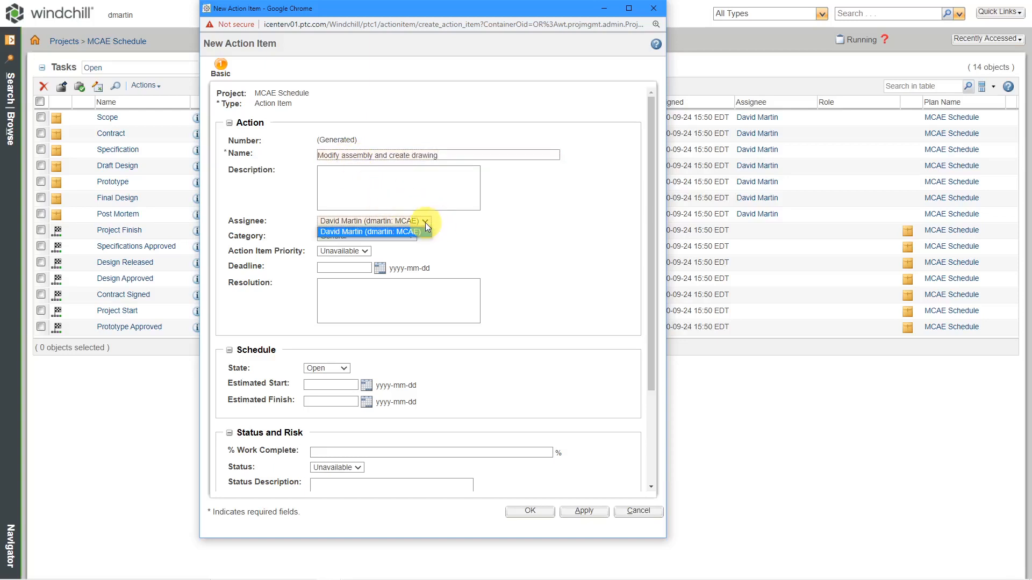
{"action": "left_click", "coordinate": [368, 231]}
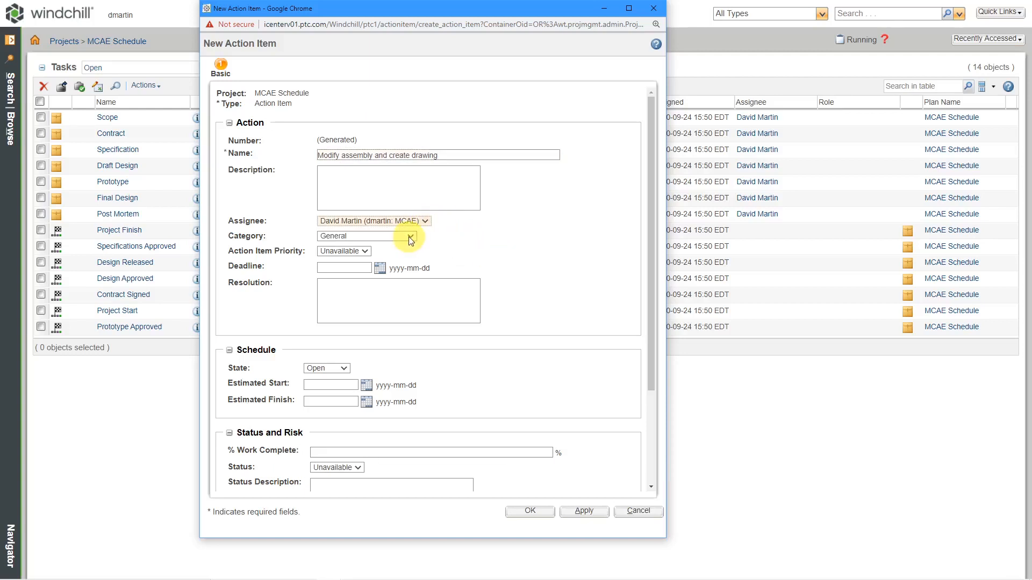
{"action": "left_click", "coordinate": [410, 236]}
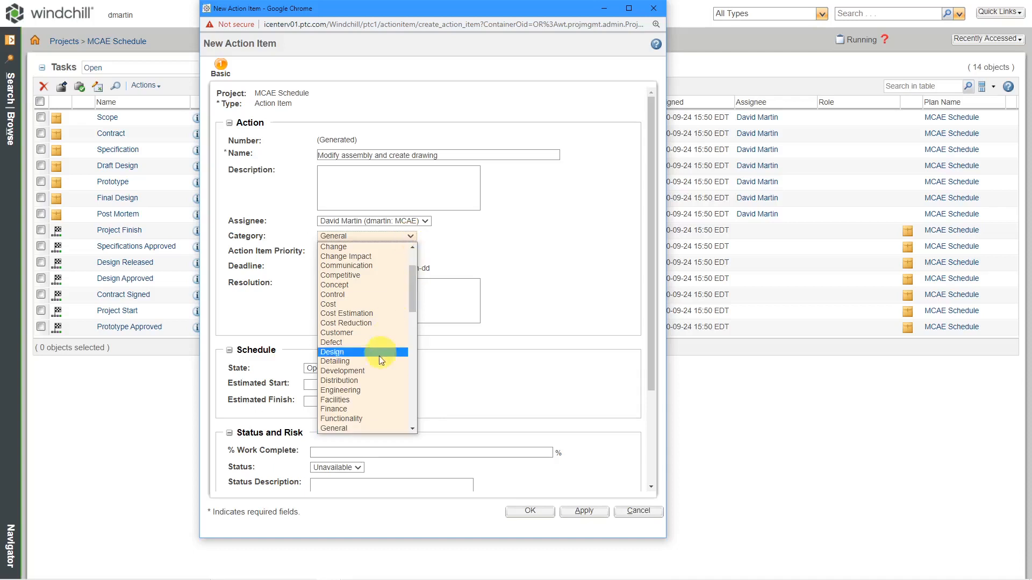
{"action": "left_click", "coordinate": [340, 390]}
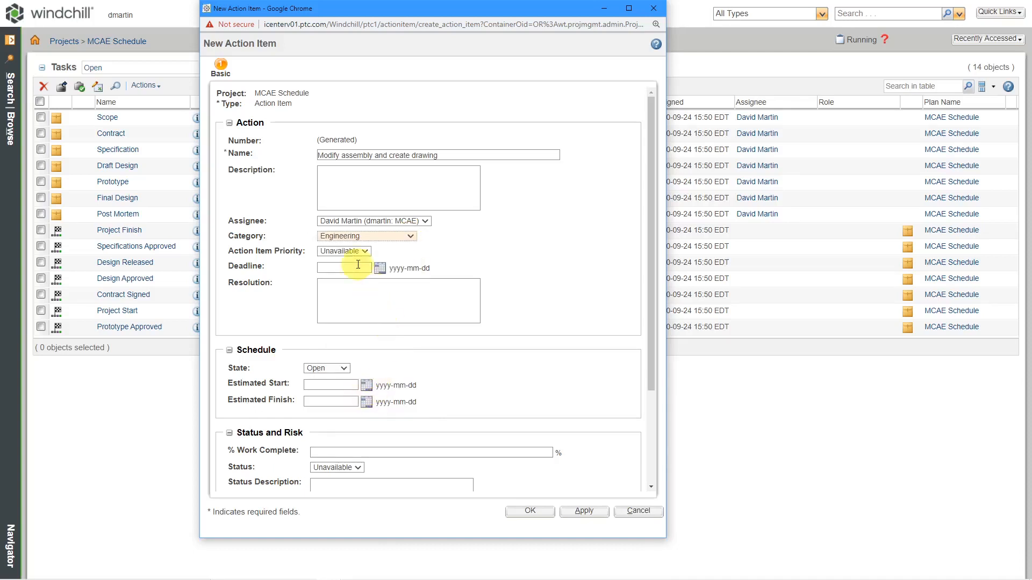
{"action": "left_click", "coordinate": [343, 251]}
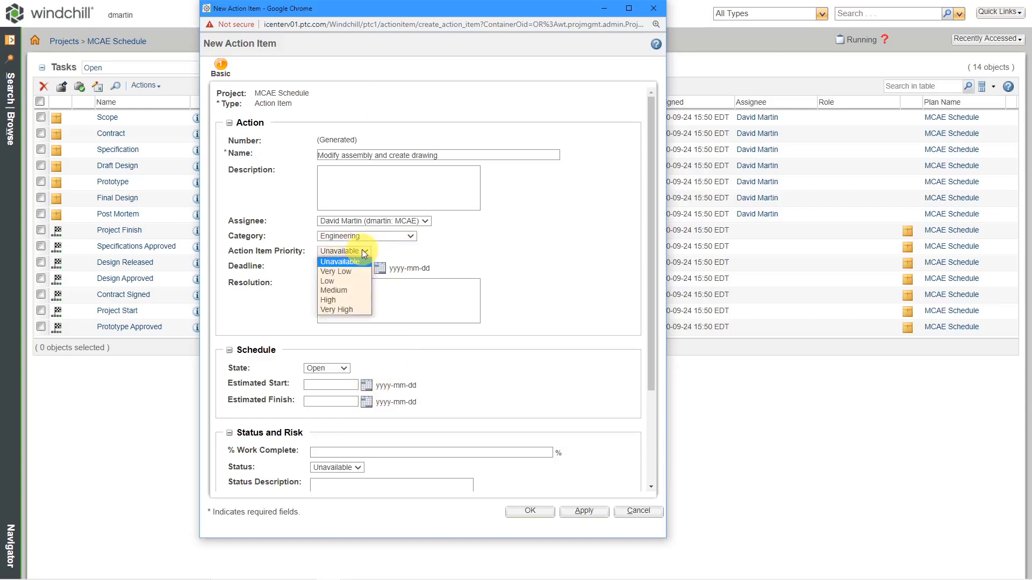
{"action": "left_click", "coordinate": [335, 291]}
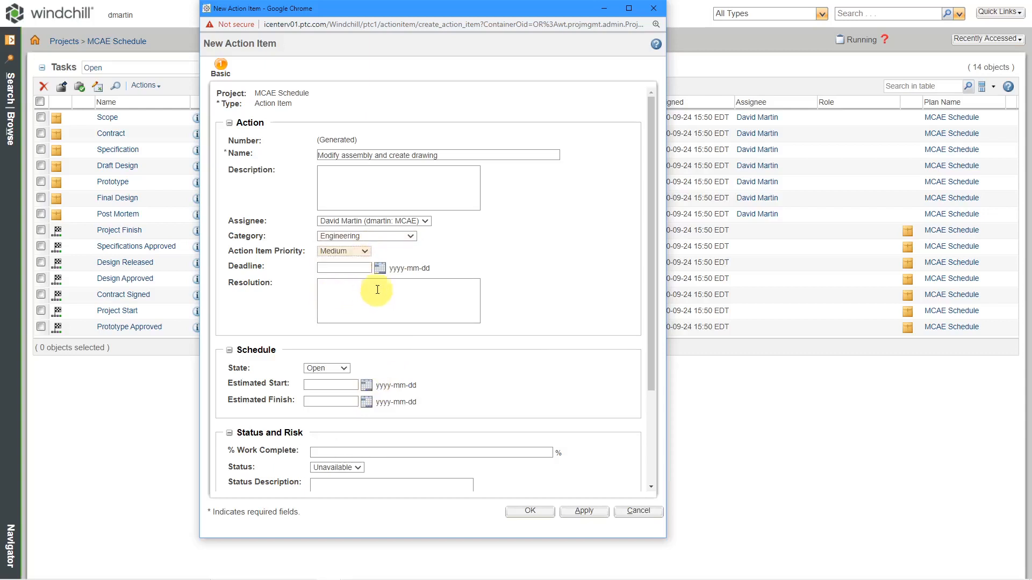
- Set the action item's deadline to October 2, 2020
{"action": "left_click", "coordinate": [380, 268]}
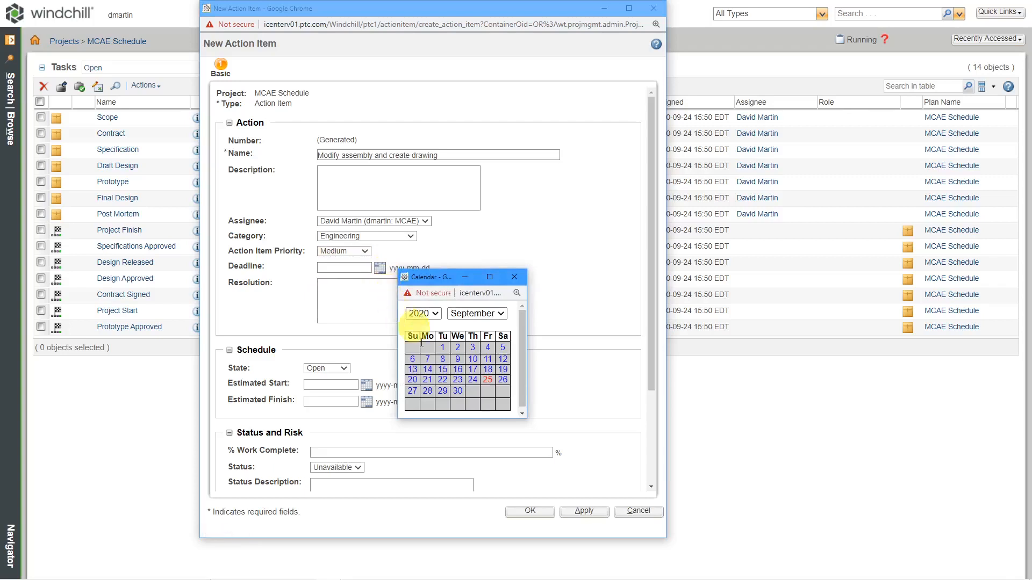
{"action": "left_click", "coordinate": [475, 313]}
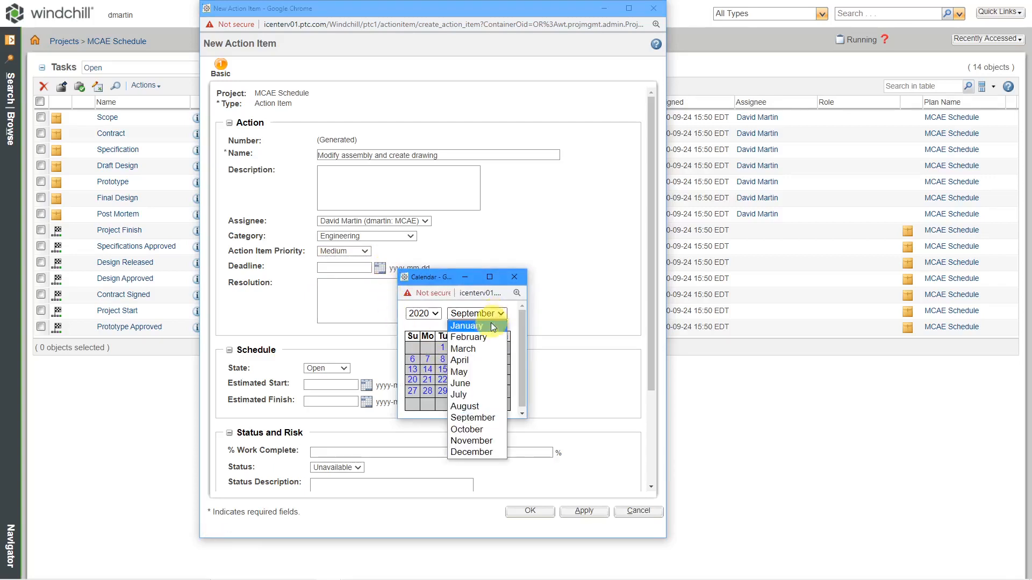
{"action": "left_click", "coordinate": [466, 429]}
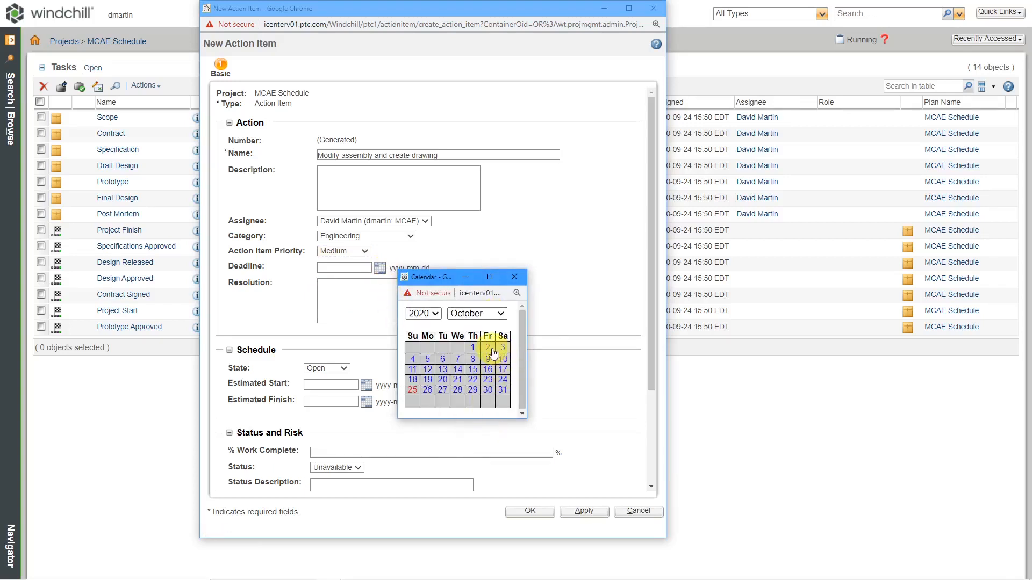
{"action": "left_click", "coordinate": [473, 348]}
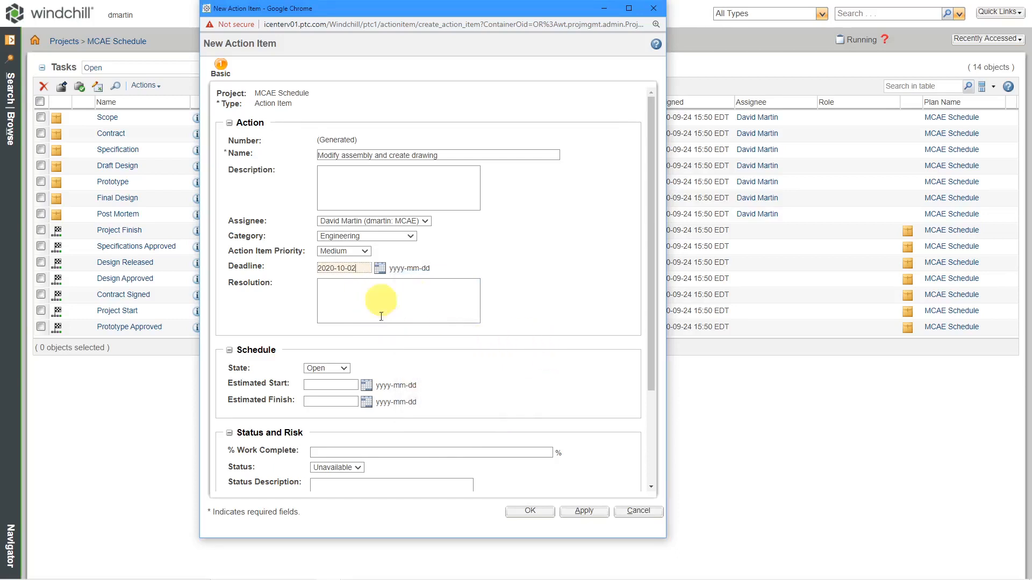
{"action": "mouse_move", "coordinate": [391, 313]}
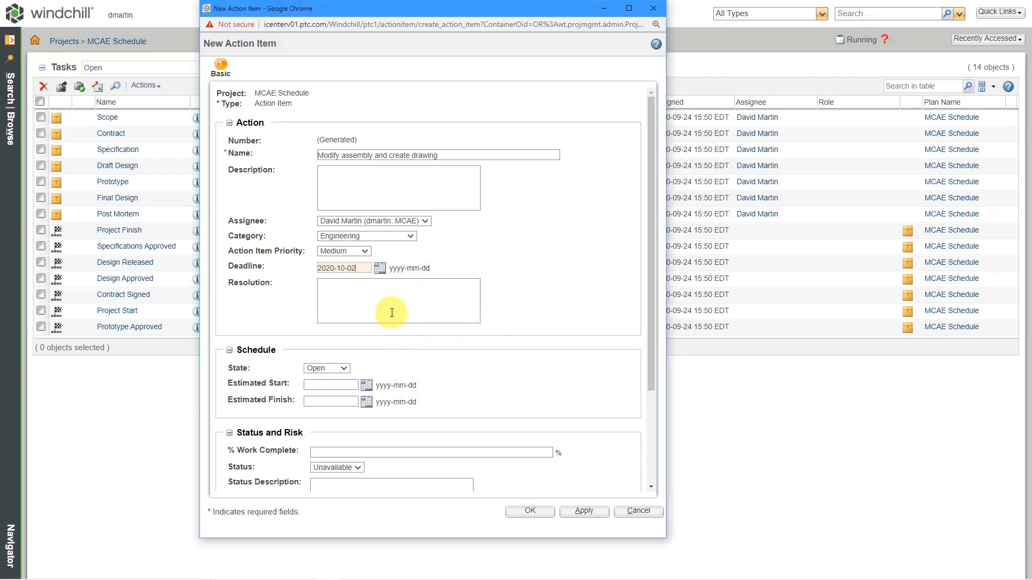
- Set status to Yellow and risk to Medium, then submit the action item
{"action": "scroll", "scroll_direction": "down", "scroll_amount": 3}
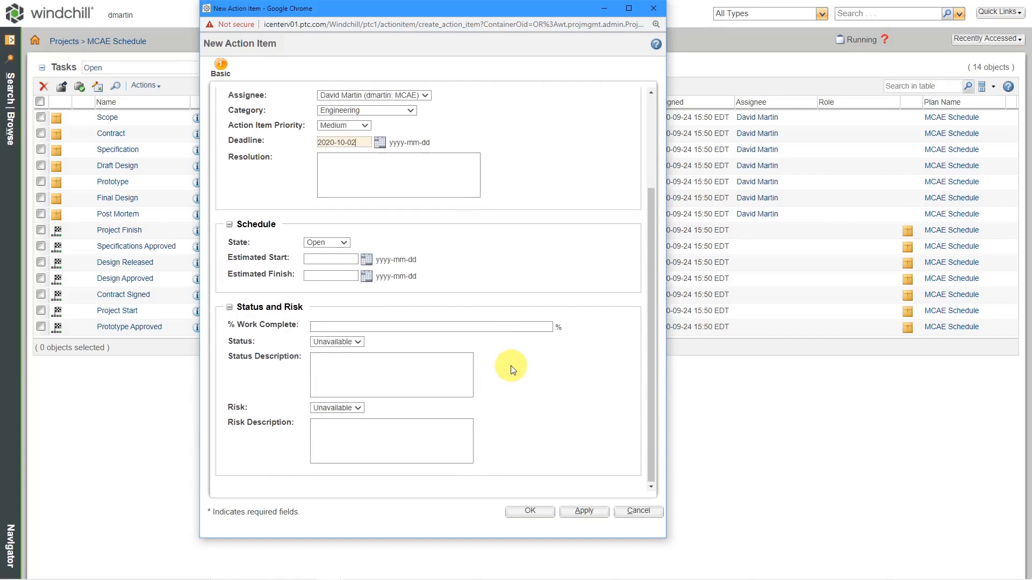
{"action": "mouse_move", "coordinate": [422, 339]}
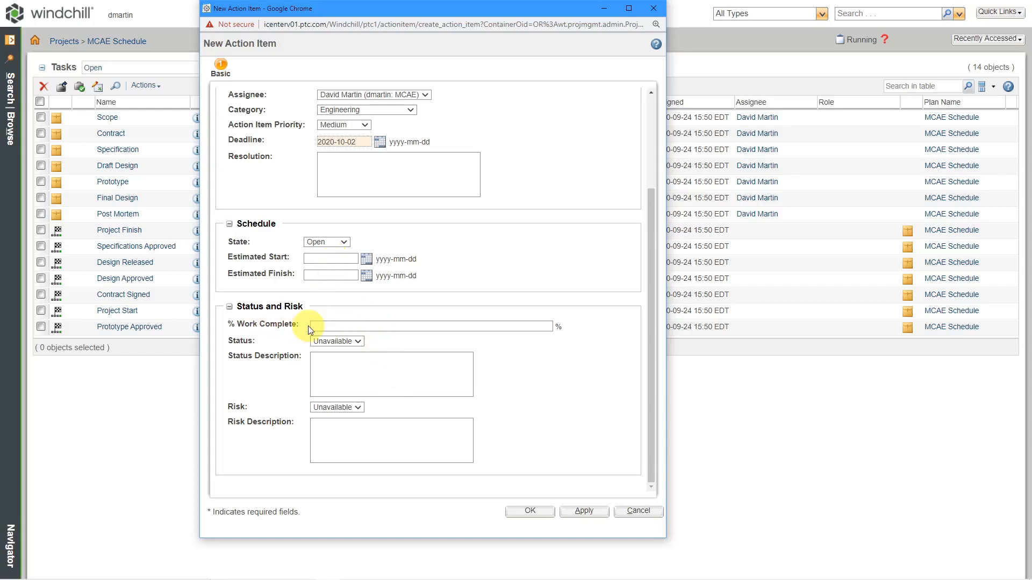
{"action": "mouse_move", "coordinate": [470, 349]}
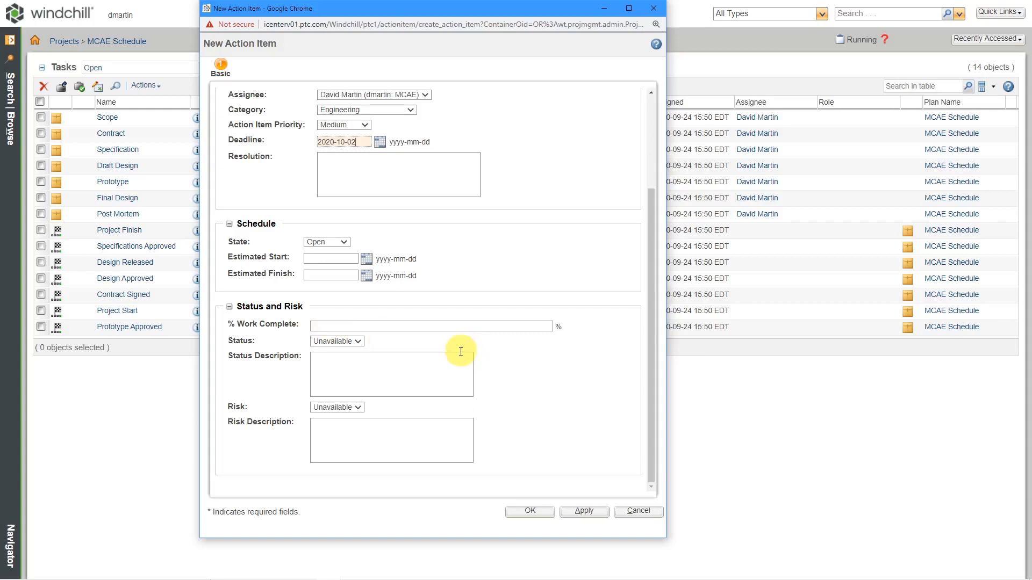
{"action": "left_click", "coordinate": [337, 341]}
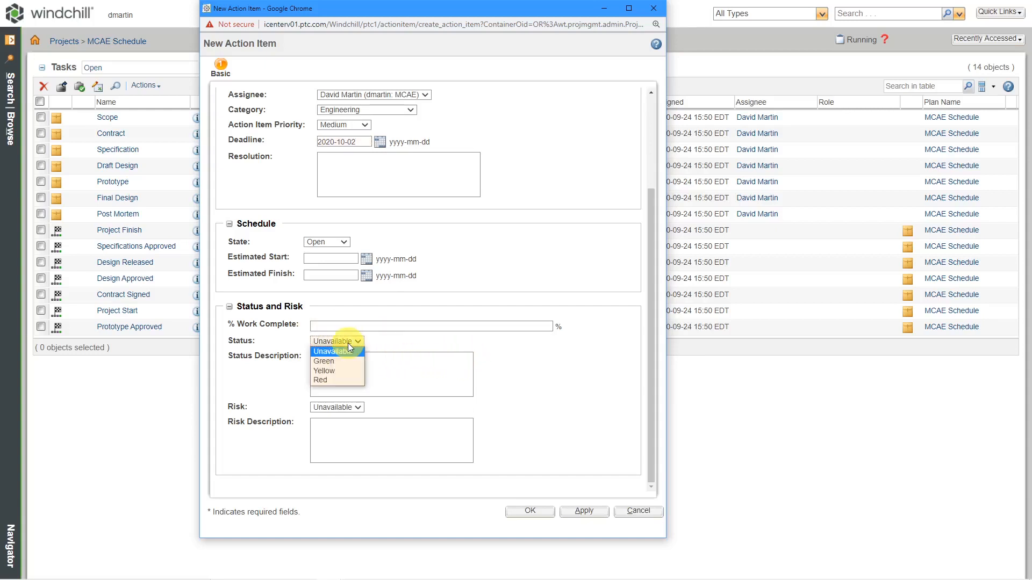
{"action": "mouse_move", "coordinate": [346, 371]}
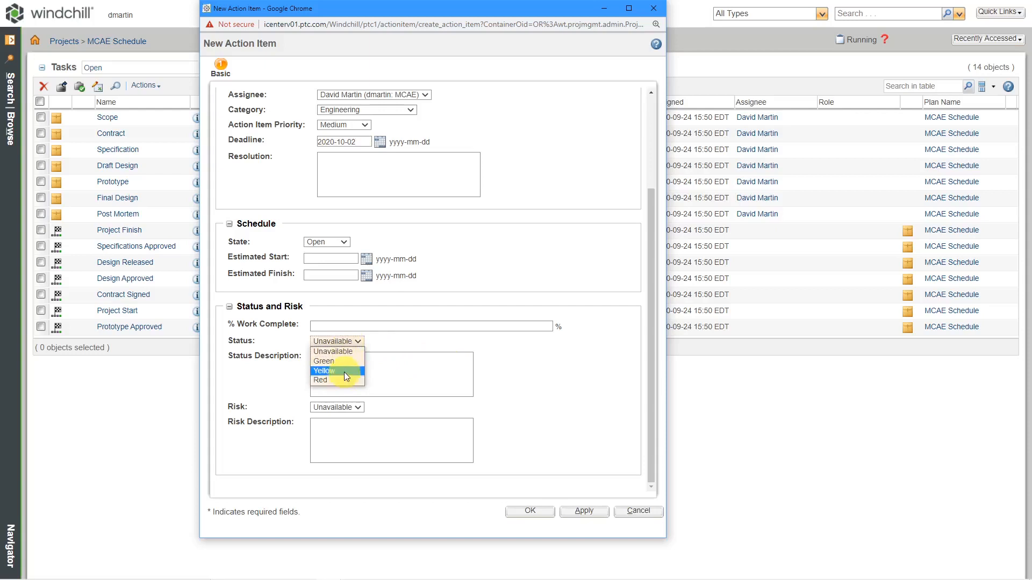
{"action": "left_click", "coordinate": [323, 371]}
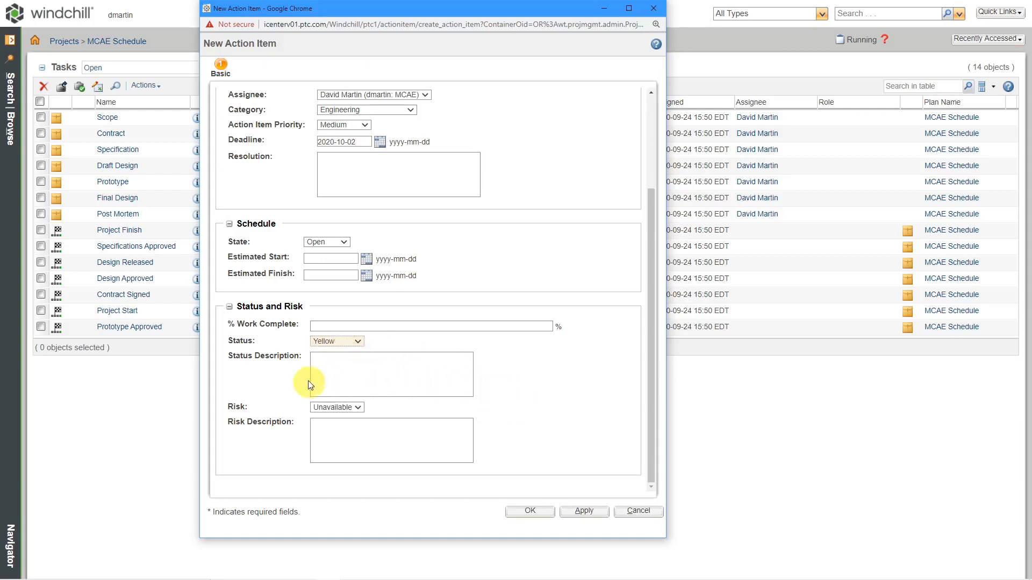
{"action": "left_click", "coordinate": [337, 407]}
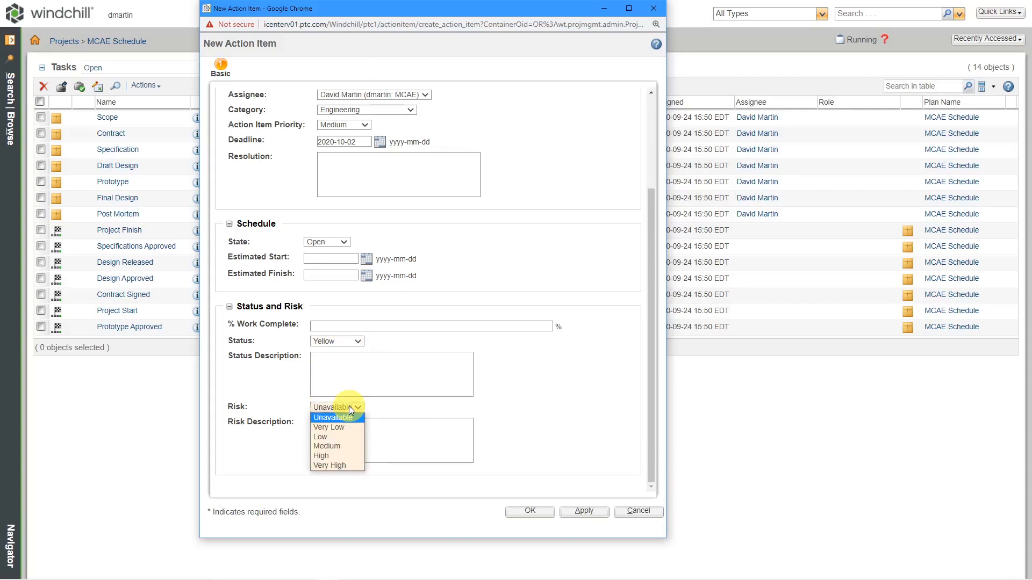
{"action": "left_click", "coordinate": [326, 446]}
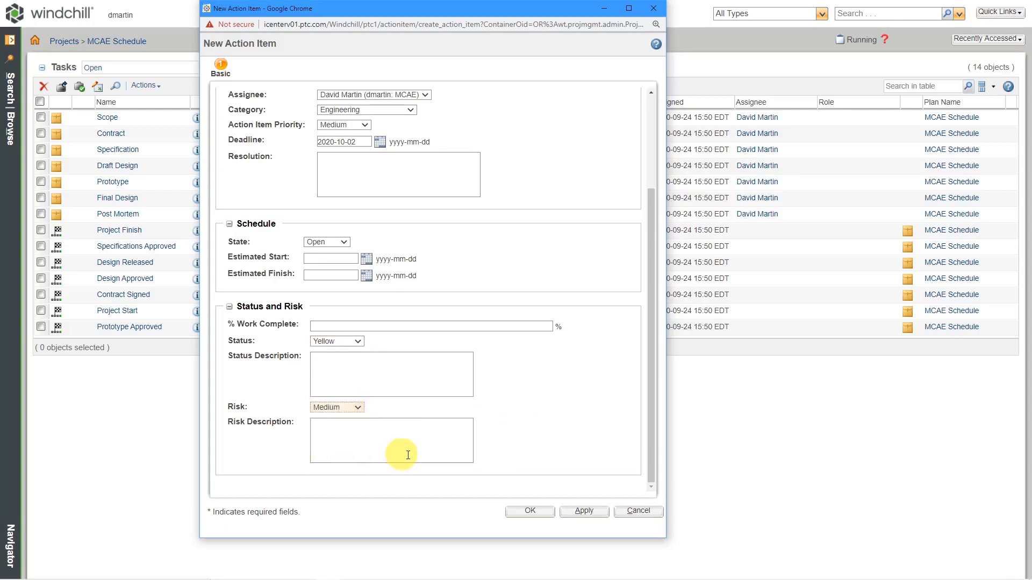
{"action": "mouse_move", "coordinate": [513, 494]}
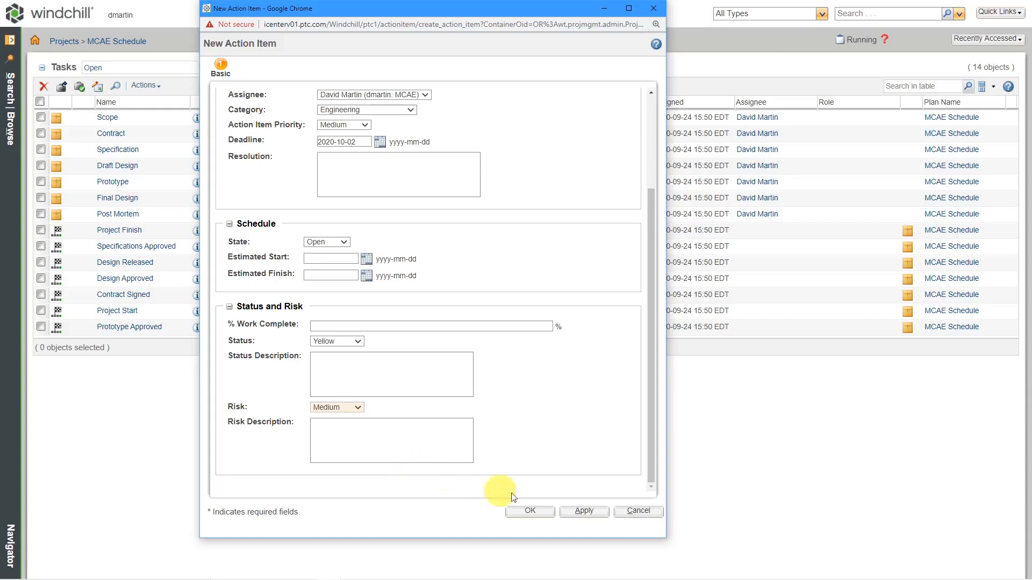
{"action": "left_click", "coordinate": [530, 511]}
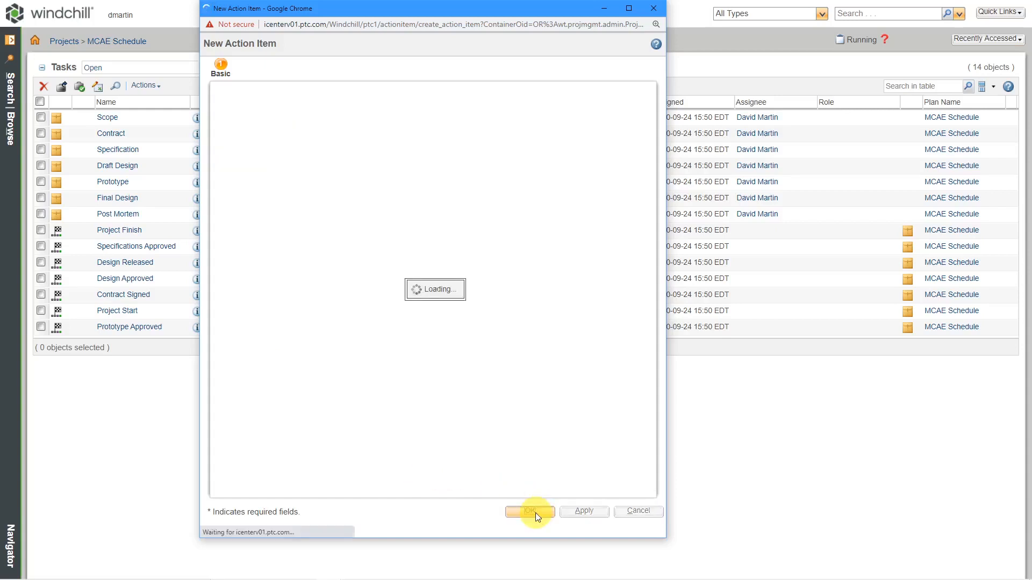
- Confirm 'Modify assembly and create drawing' was created, bringing the task list to 15
{"action": "left_click", "coordinate": [530, 511]}
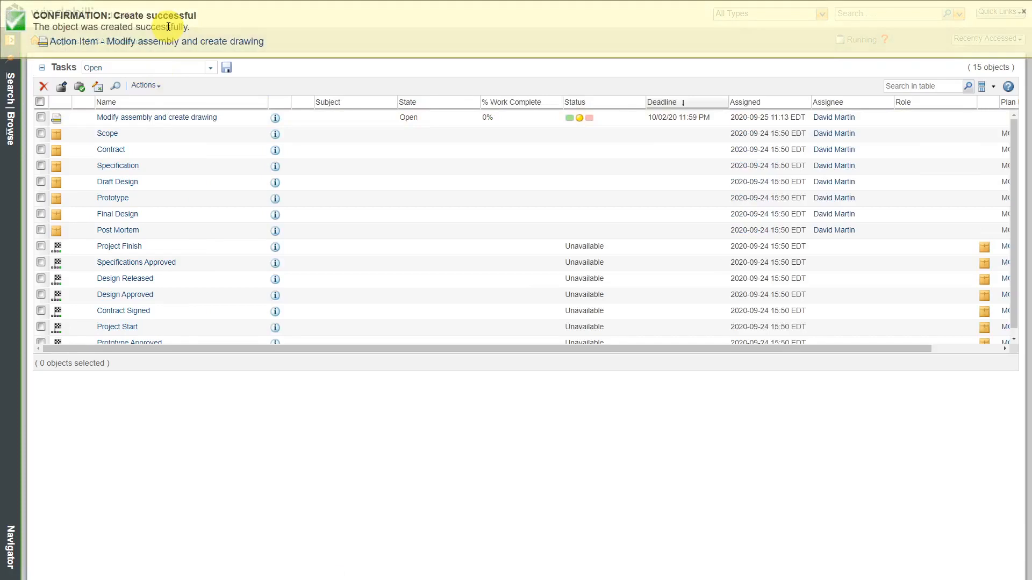
{"action": "mouse_move", "coordinate": [212, 388]}
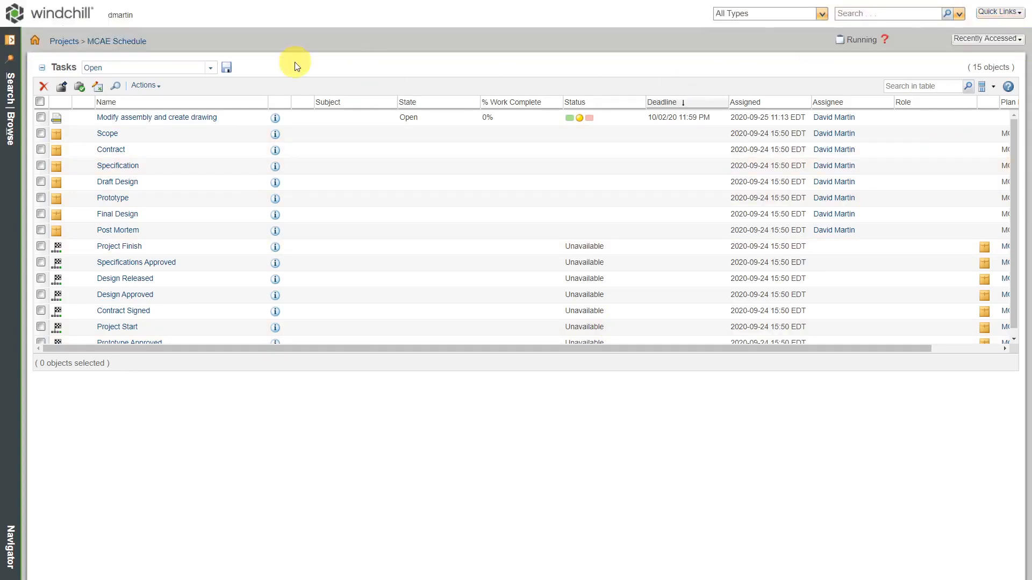
{"action": "mouse_move", "coordinate": [197, 230]}
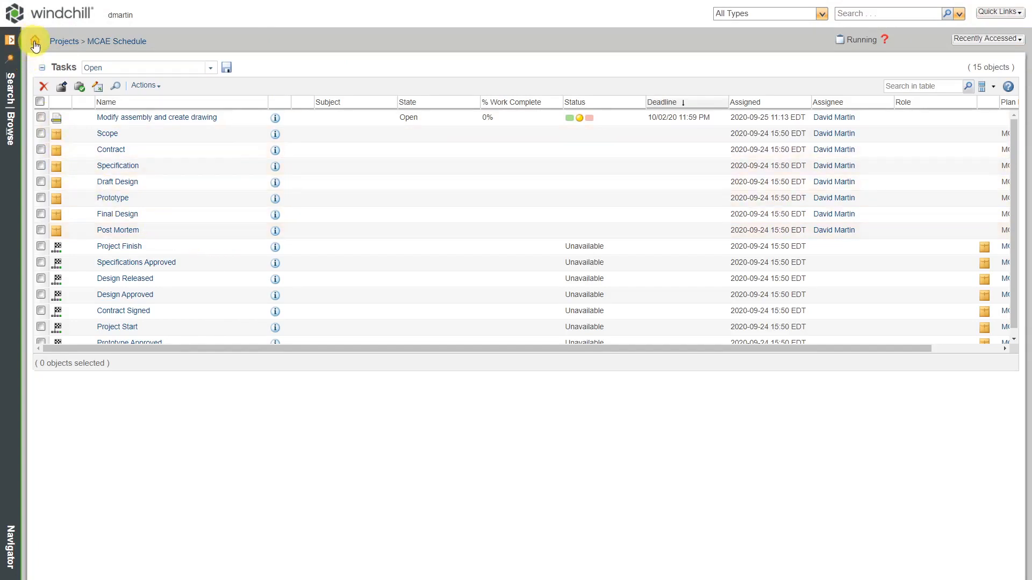
- Go to the home page to see the new action item under My Tasks
{"action": "left_click", "coordinate": [34, 44]}
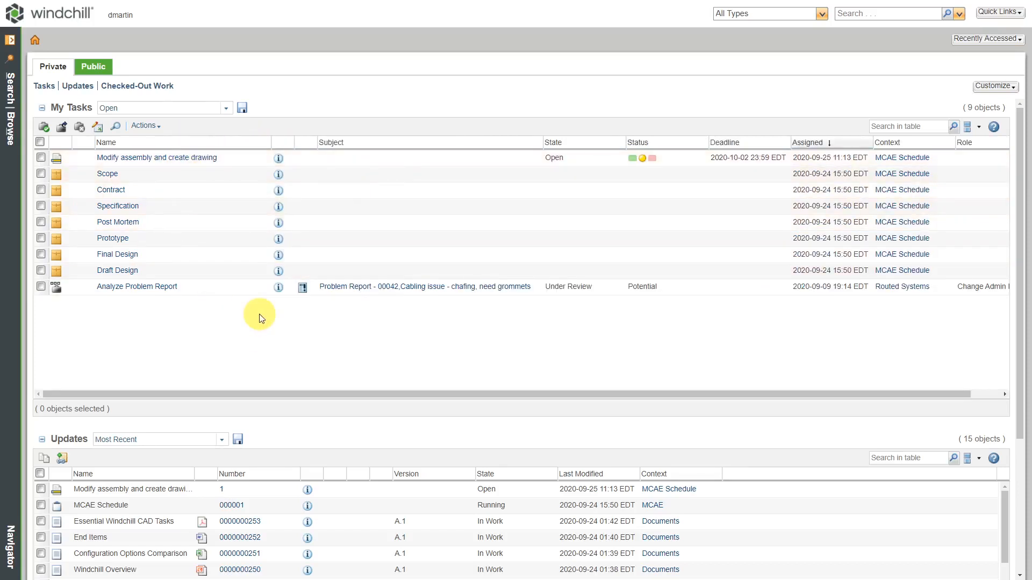
{"action": "mouse_move", "coordinate": [260, 323]}
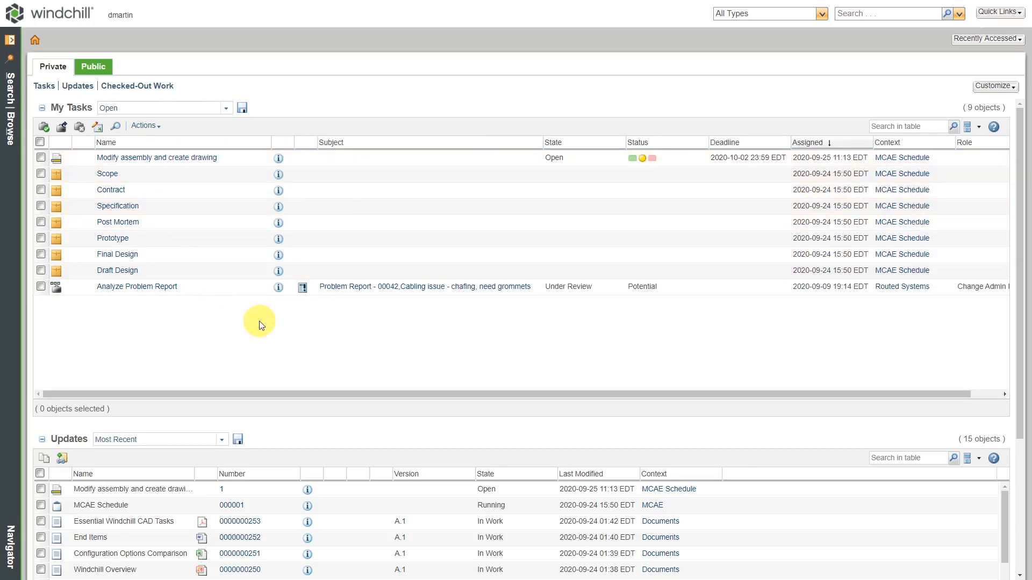
{"action": "mouse_move", "coordinate": [193, 342]}
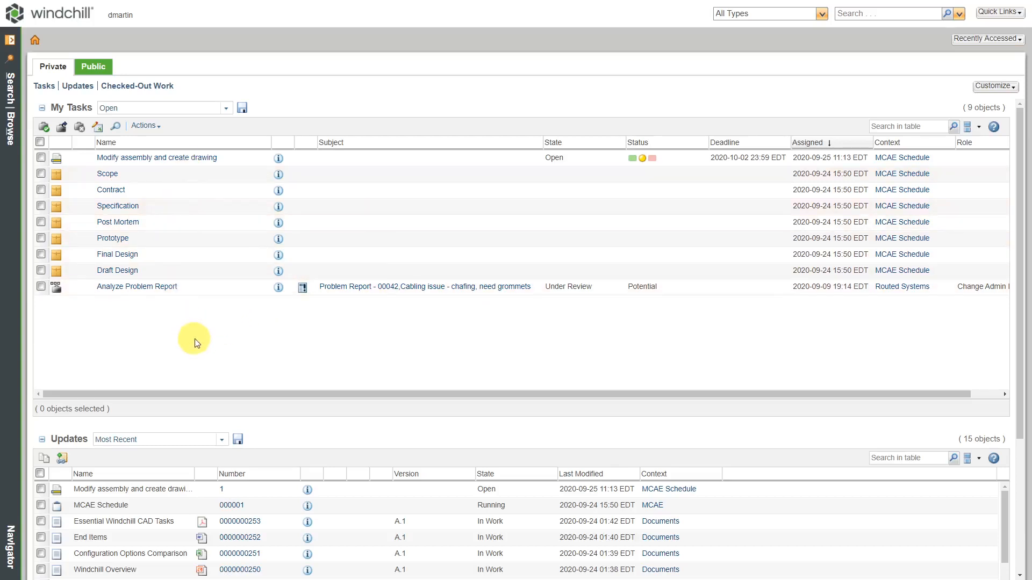
{"action": "mouse_move", "coordinate": [200, 341]}
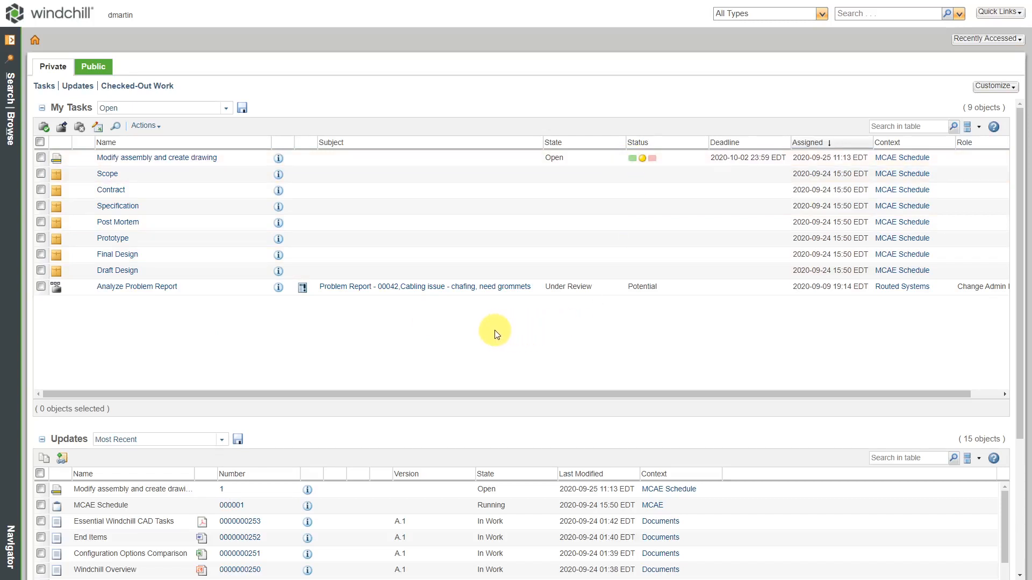
- Open the 'Modify assembly and create drawing' Details page from My Tasks
{"action": "left_click", "coordinate": [157, 158]}
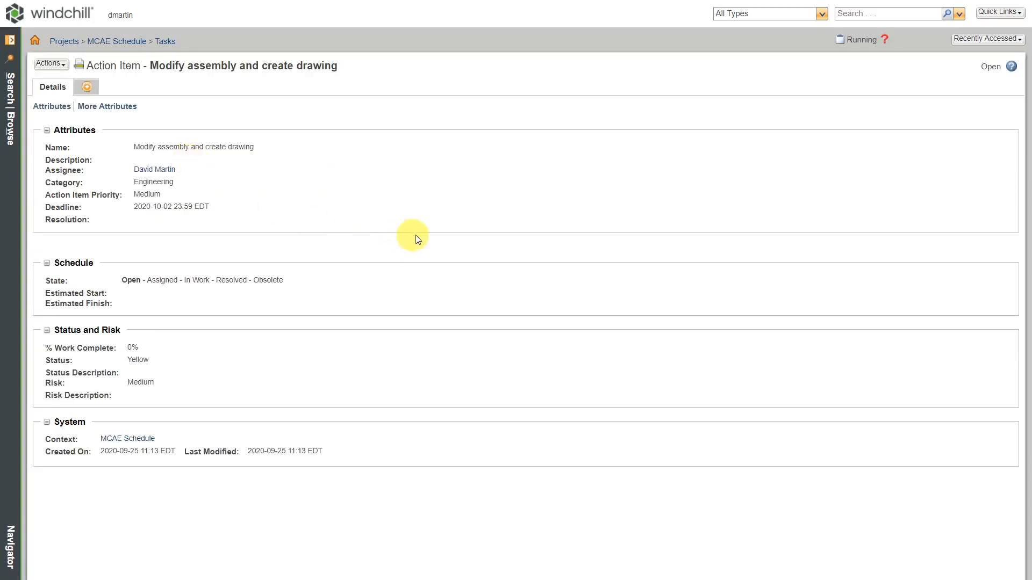
{"action": "mouse_move", "coordinate": [481, 204]}
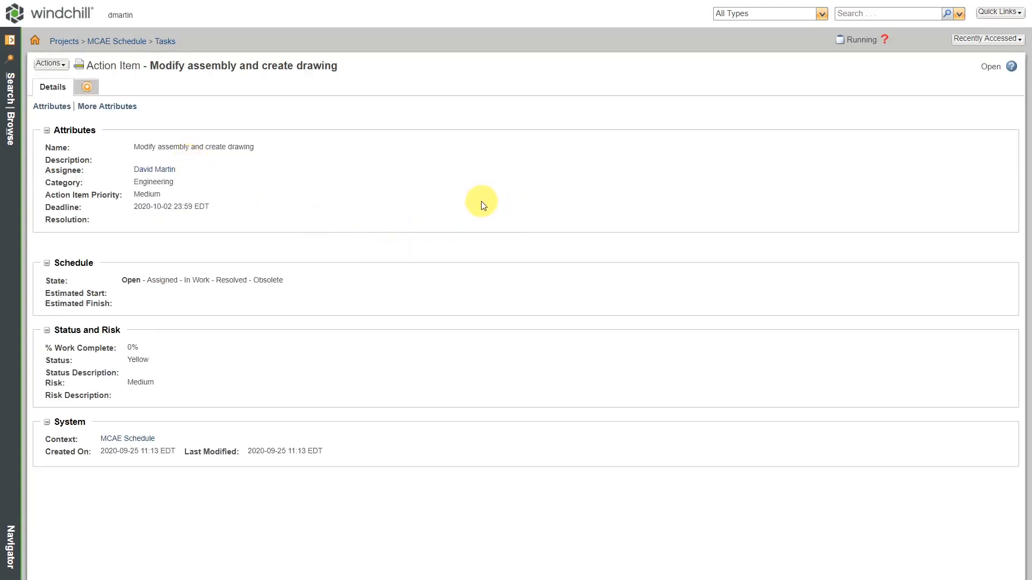